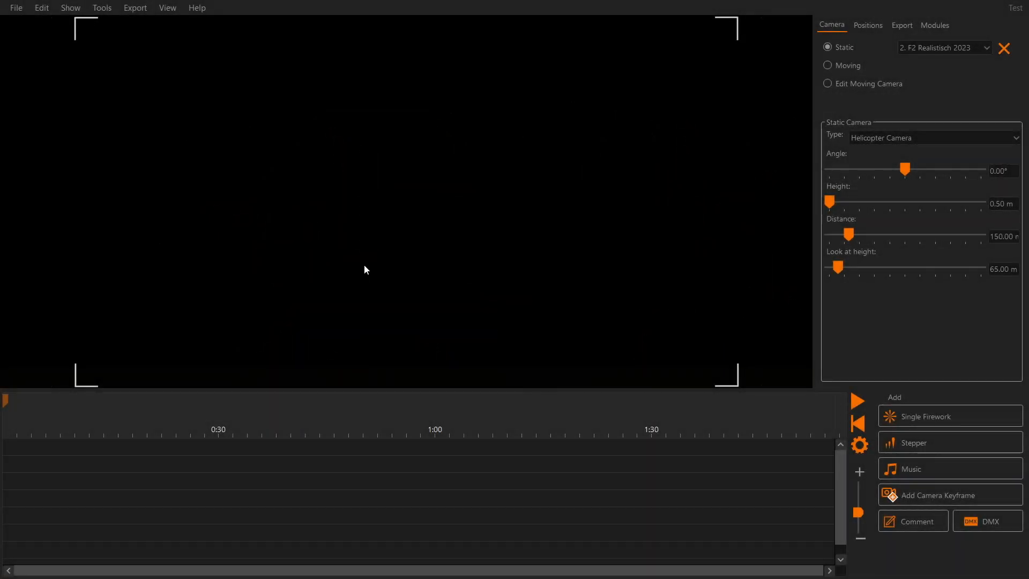
pyautogui.moveTo(332, 228)
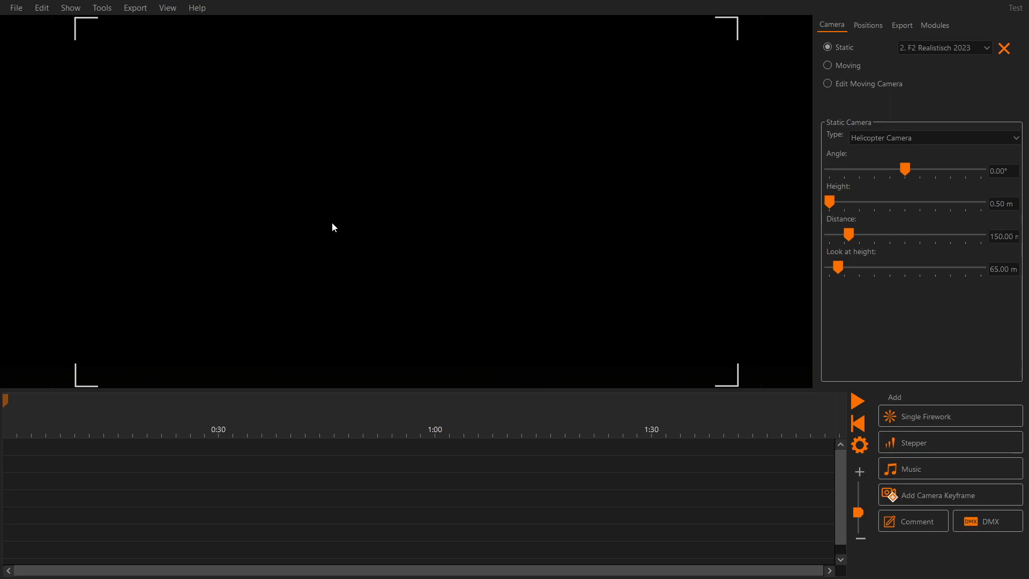
pyautogui.moveTo(45, 136)
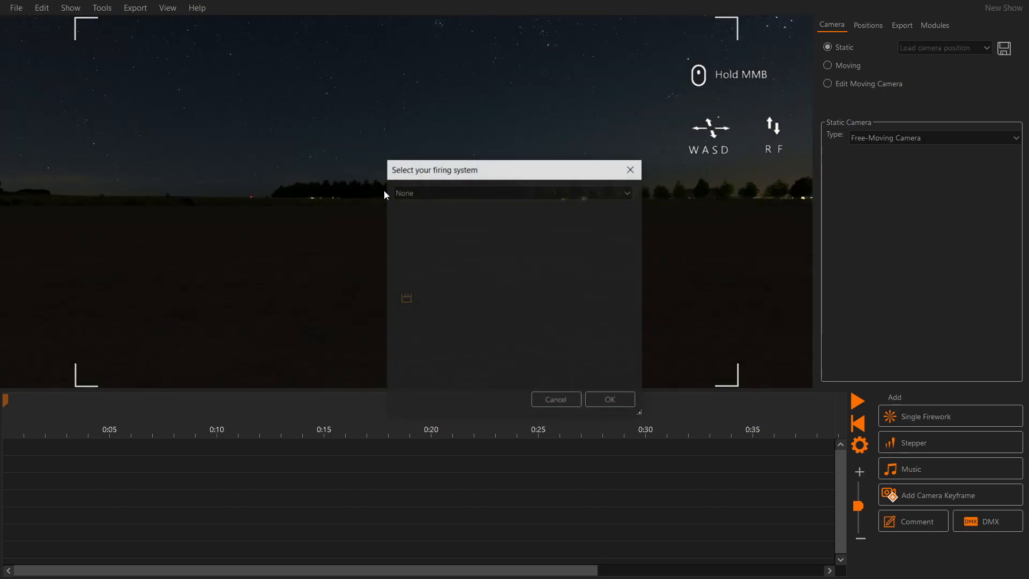
# Choose Pyroneo as the new show's firing system and confirm
pyautogui.click(512, 192)
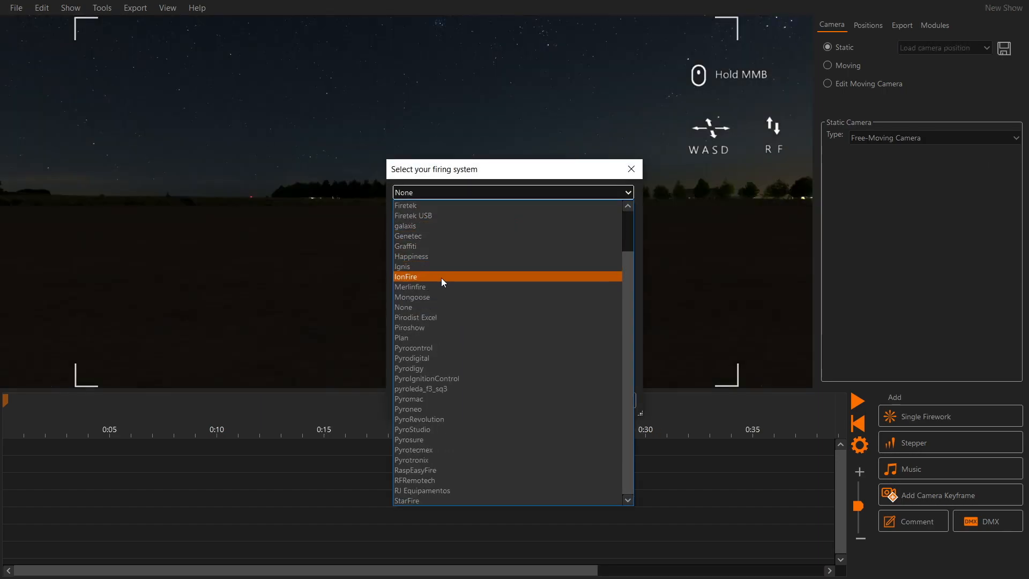
pyautogui.click(408, 409)
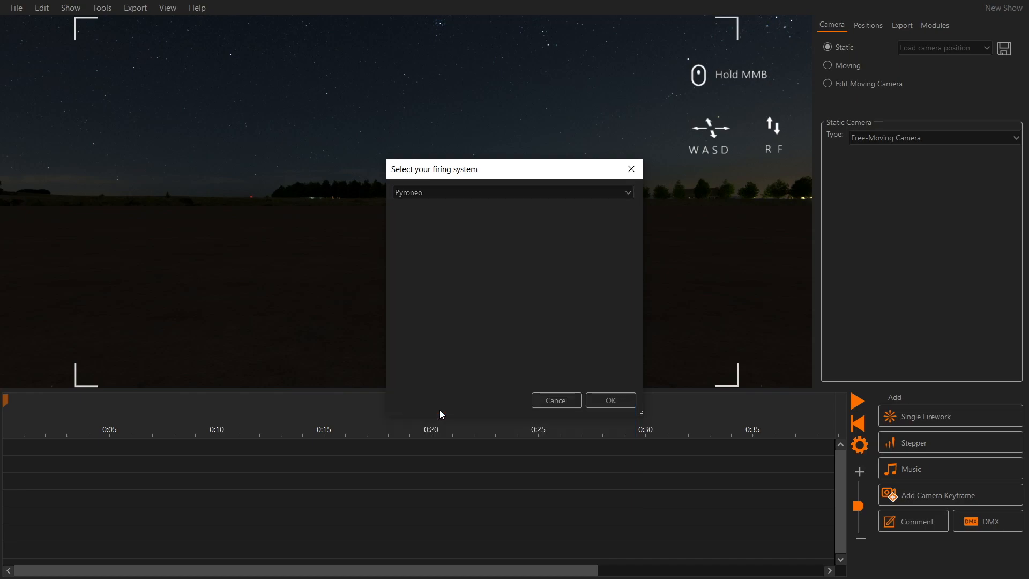
pyautogui.click(609, 400)
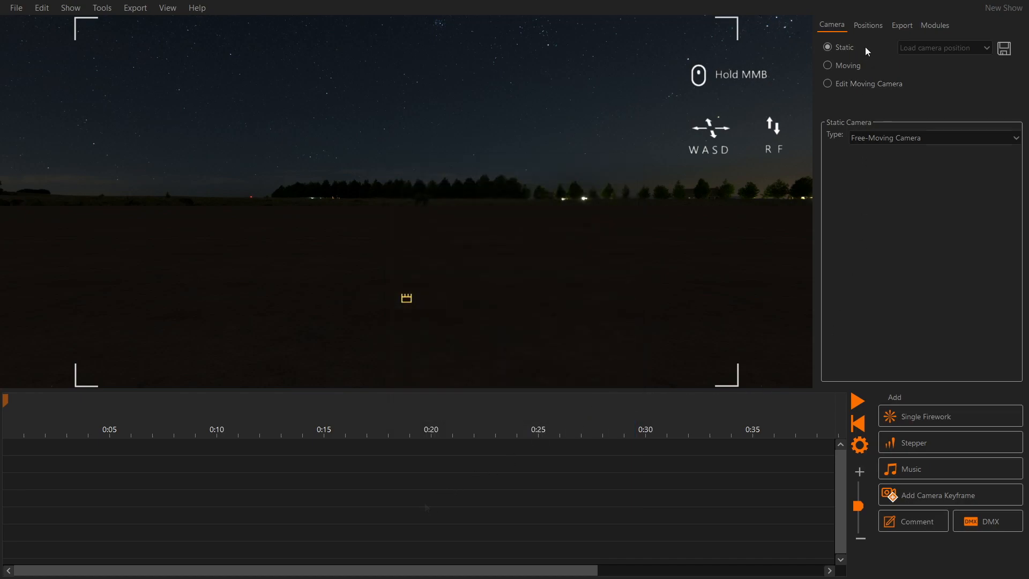
# Add firing positions B and C, placing B at −100 m and C at 100 m
pyautogui.click(867, 25)
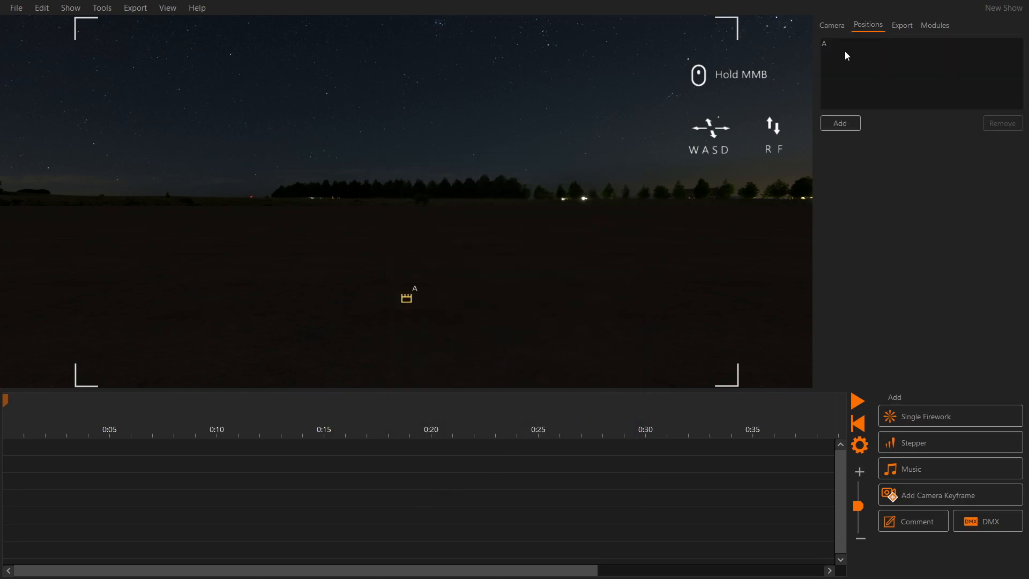
pyautogui.moveTo(830, 51)
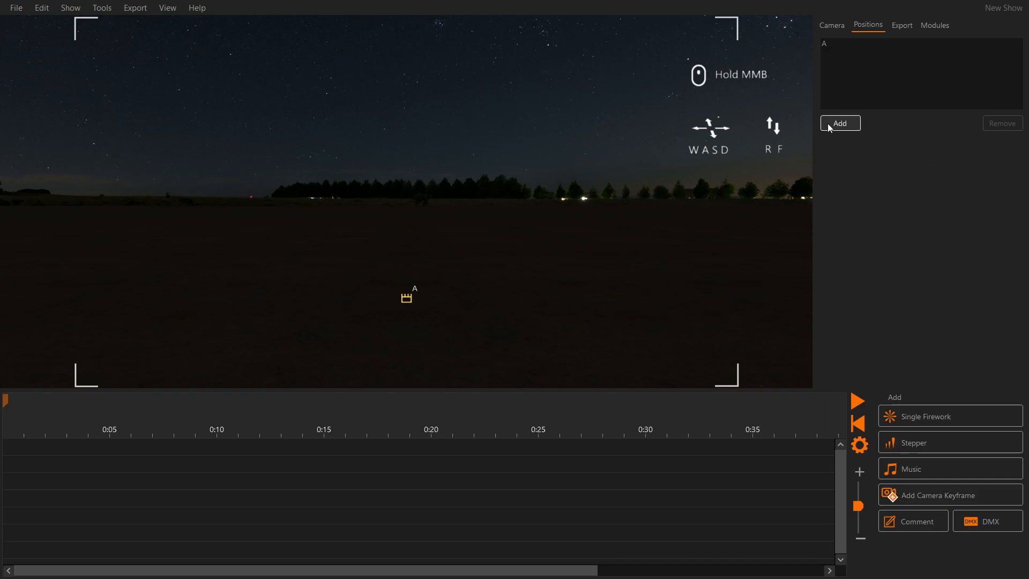
pyautogui.click(839, 123)
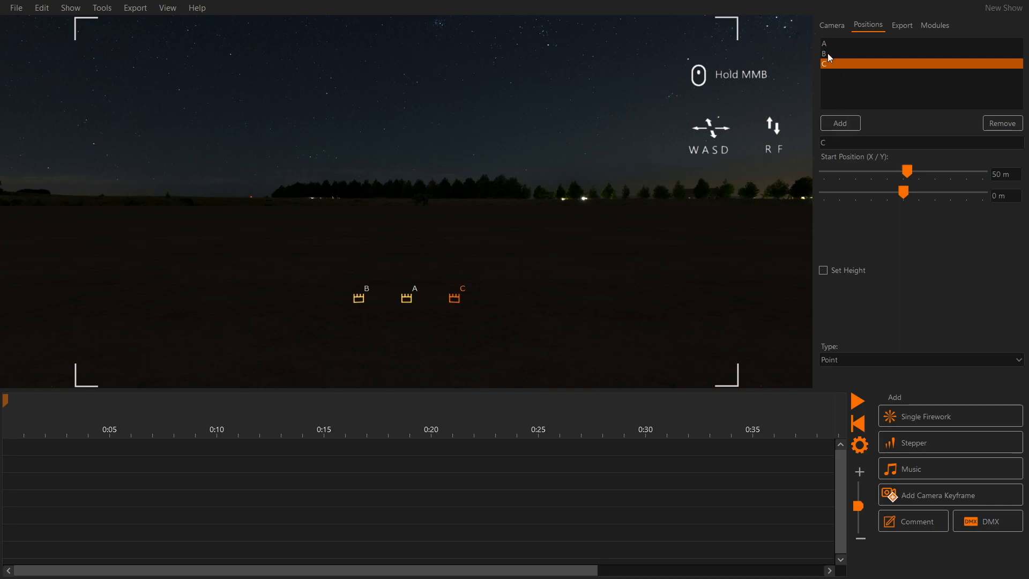
pyautogui.click(919, 53)
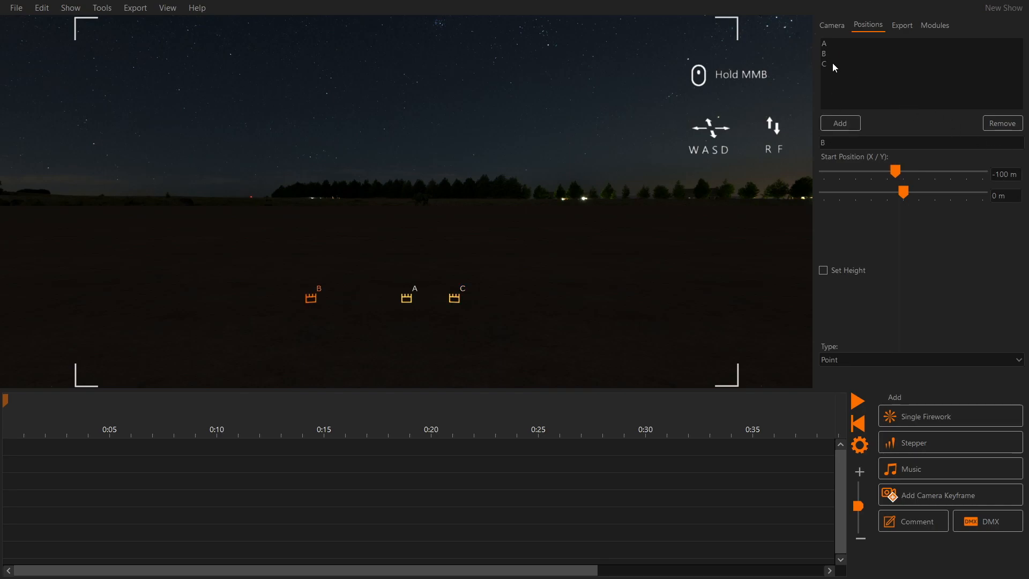
pyautogui.click(825, 64)
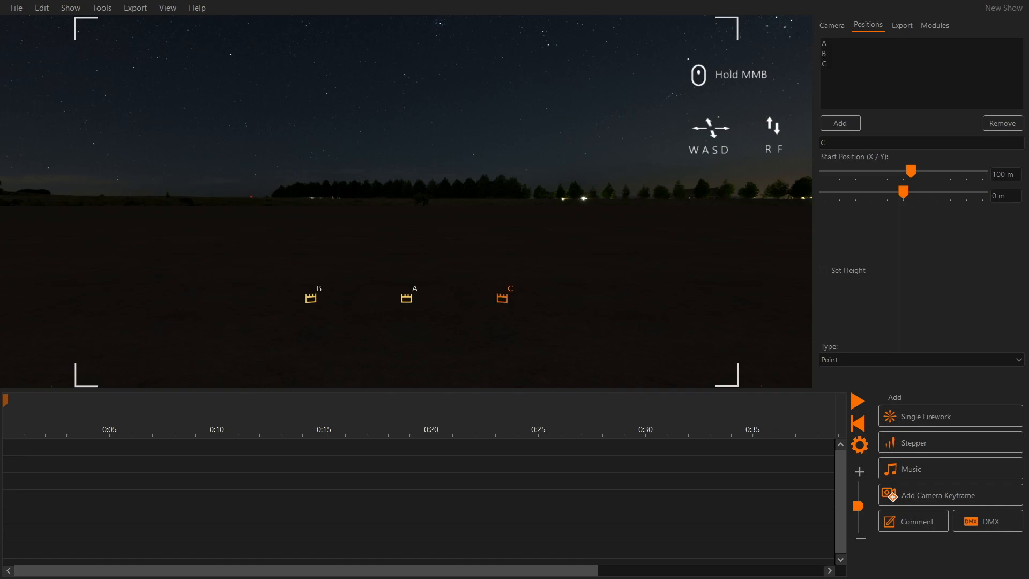
pyautogui.moveTo(914, 64)
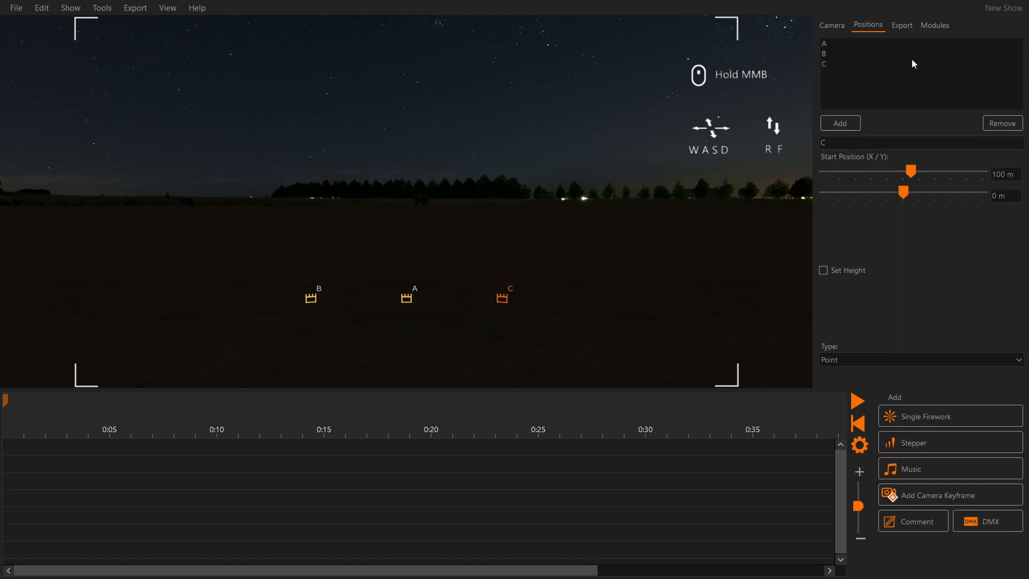
# Add a second 32-channel module, restricting module 1 to A and B, module 2 to C
pyautogui.click(935, 25)
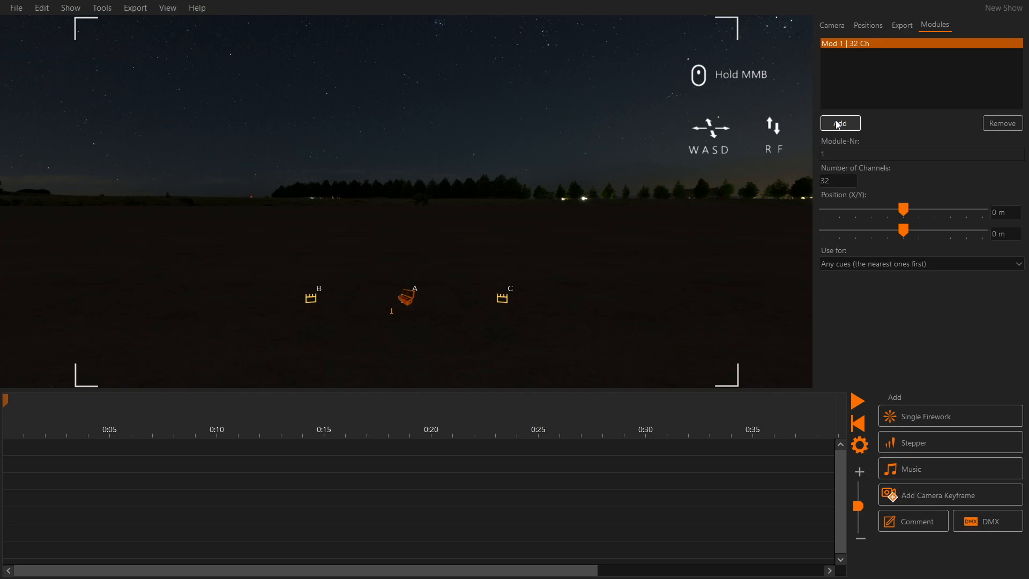
pyautogui.click(840, 123)
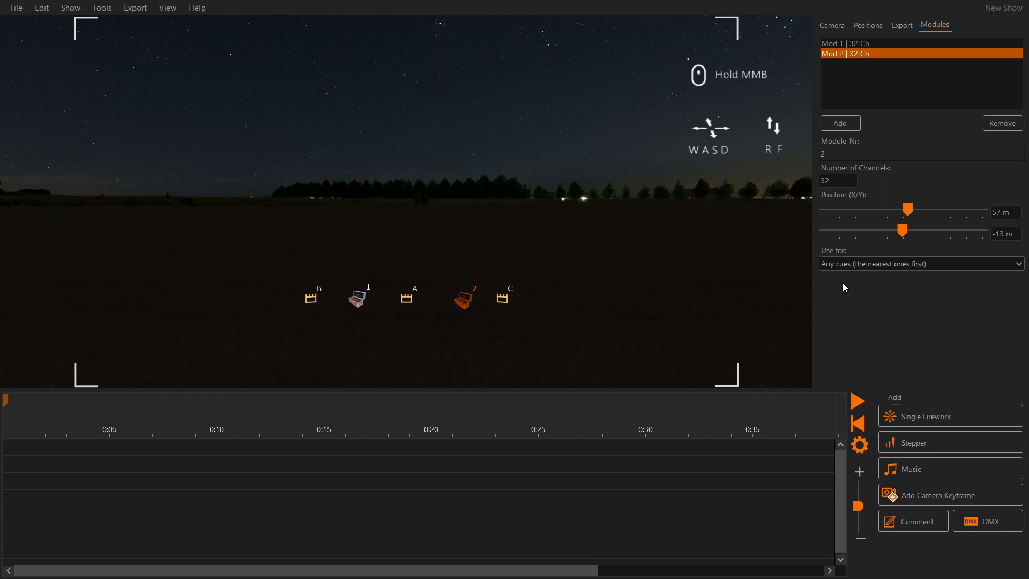
pyautogui.moveTo(868, 288)
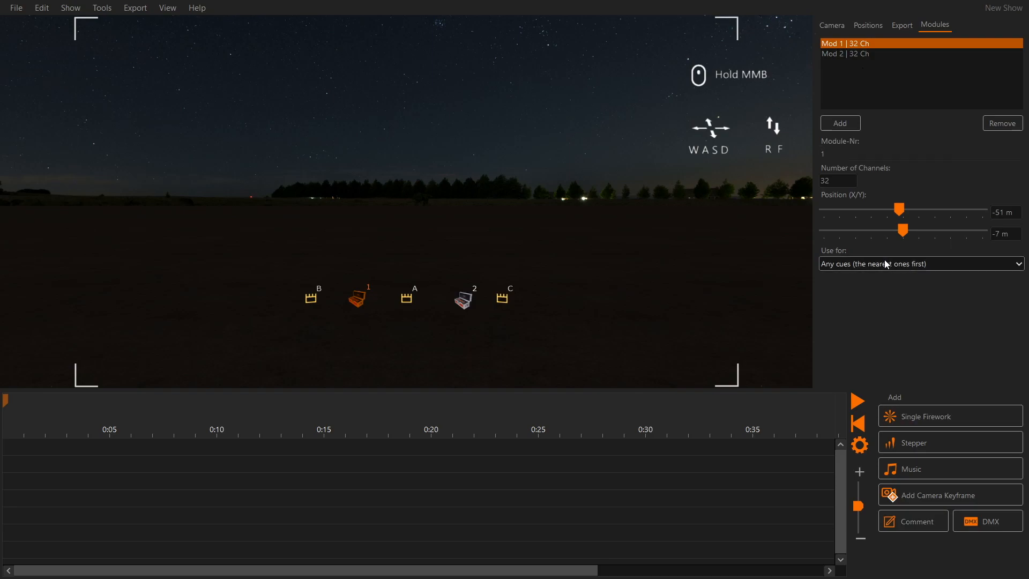
pyautogui.click(920, 263)
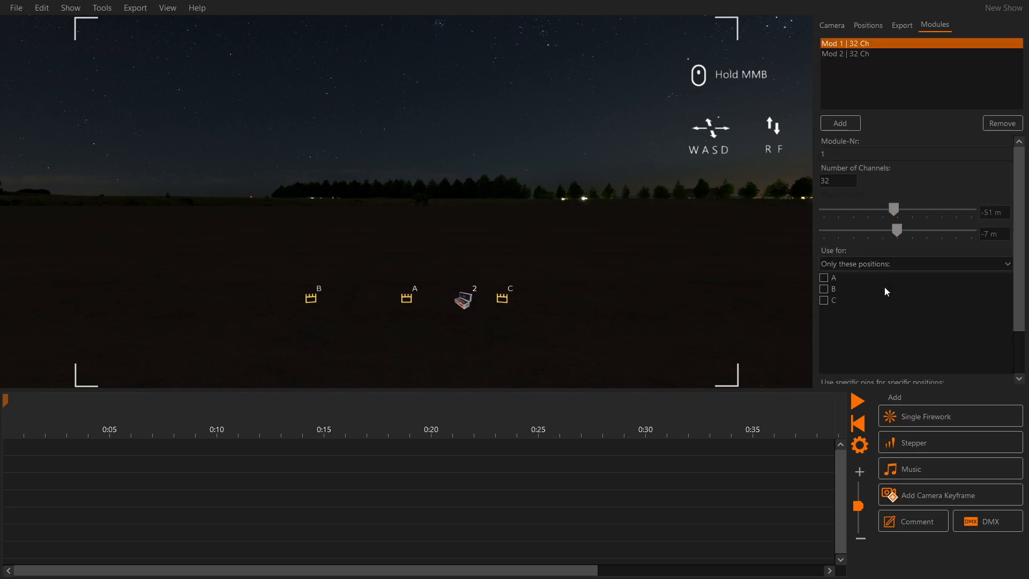
pyautogui.moveTo(837, 280)
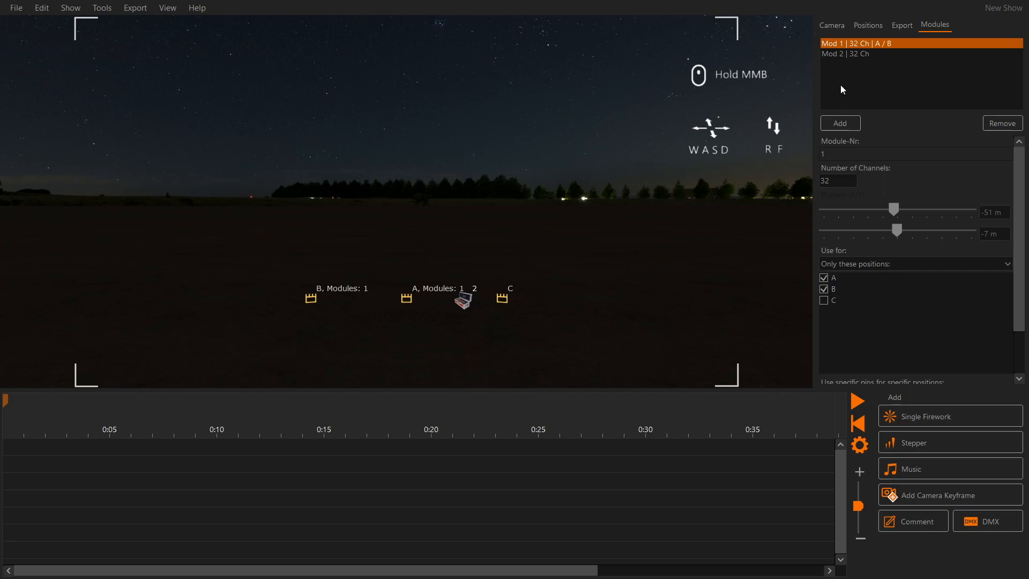
pyautogui.click(853, 53)
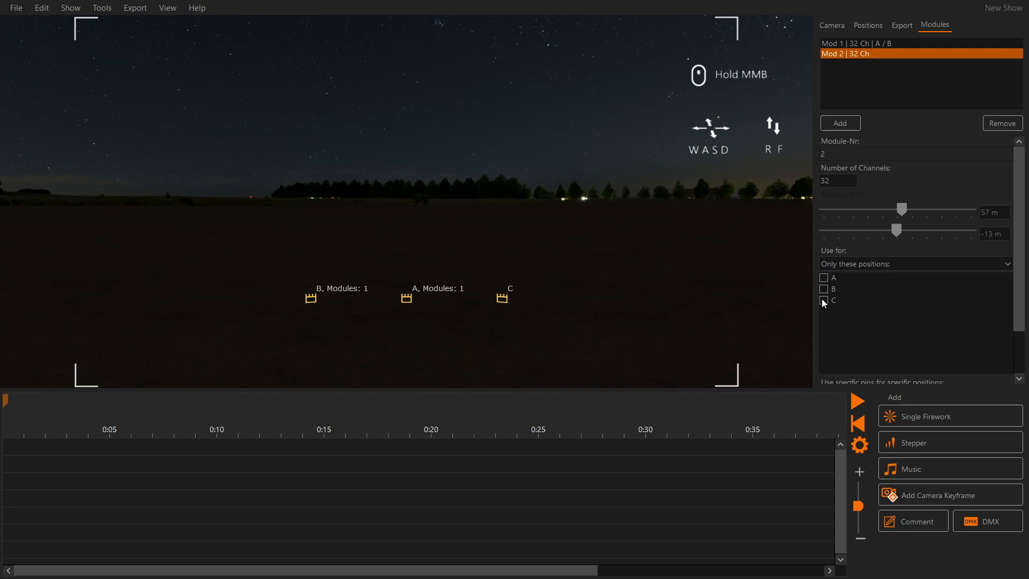
pyautogui.click(824, 300)
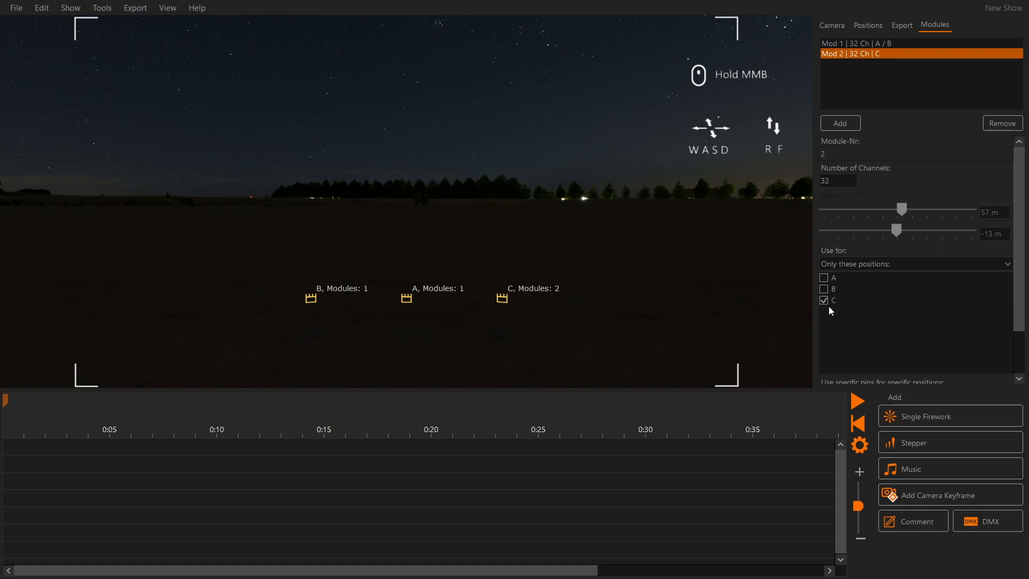
pyautogui.moveTo(626, 307)
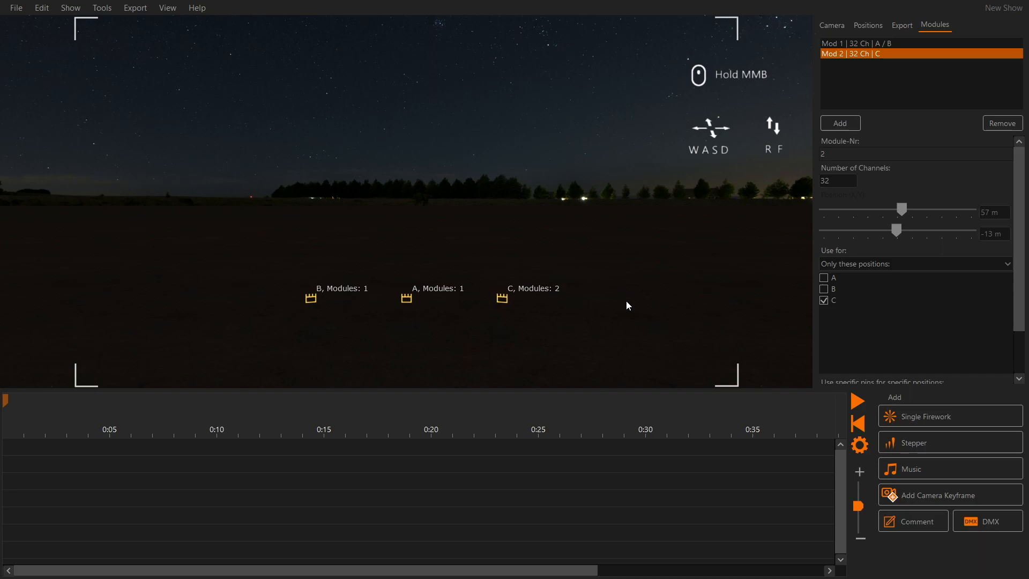
pyautogui.moveTo(596, 255)
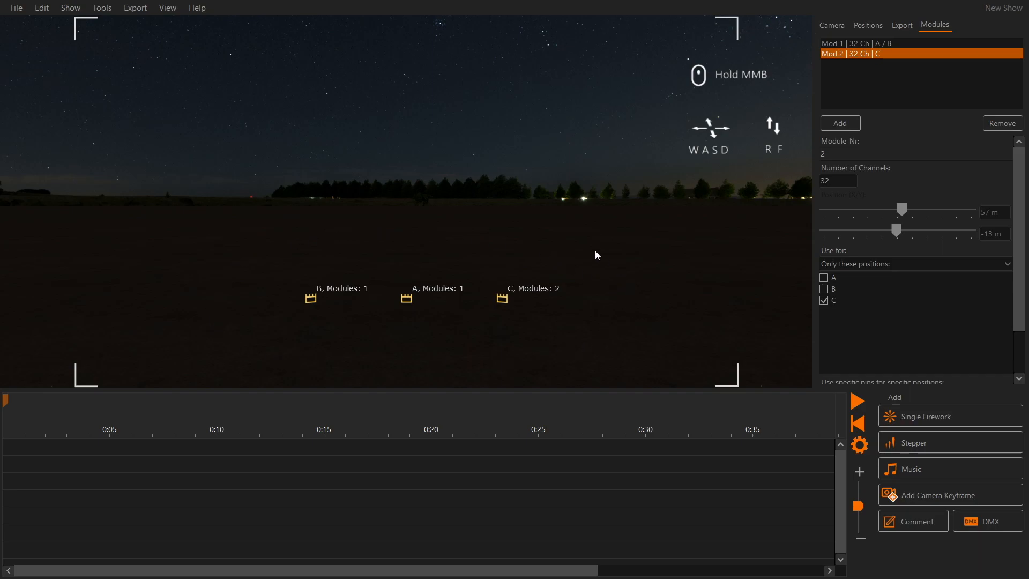
pyautogui.moveTo(401, 225)
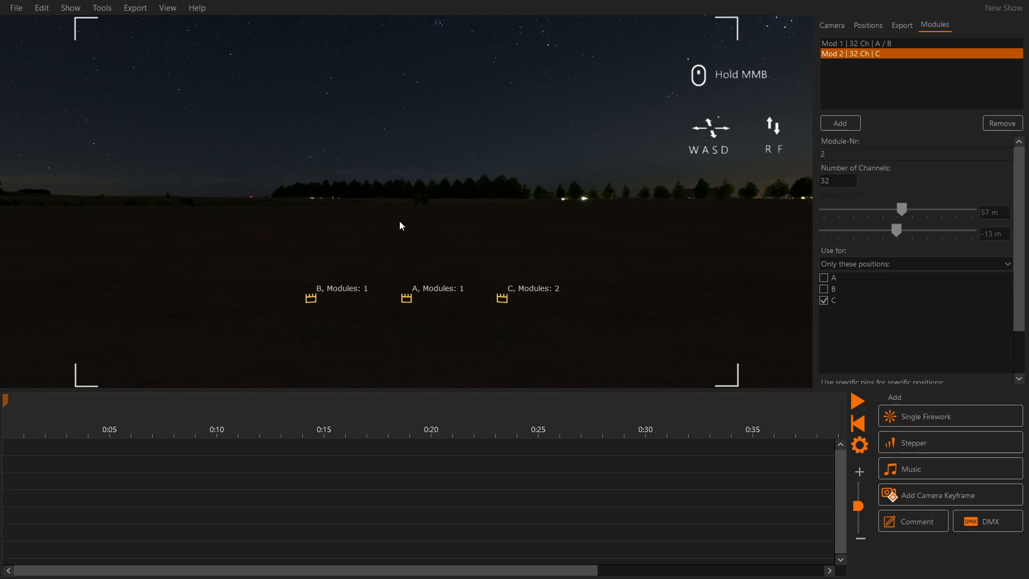
pyautogui.moveTo(620, 331)
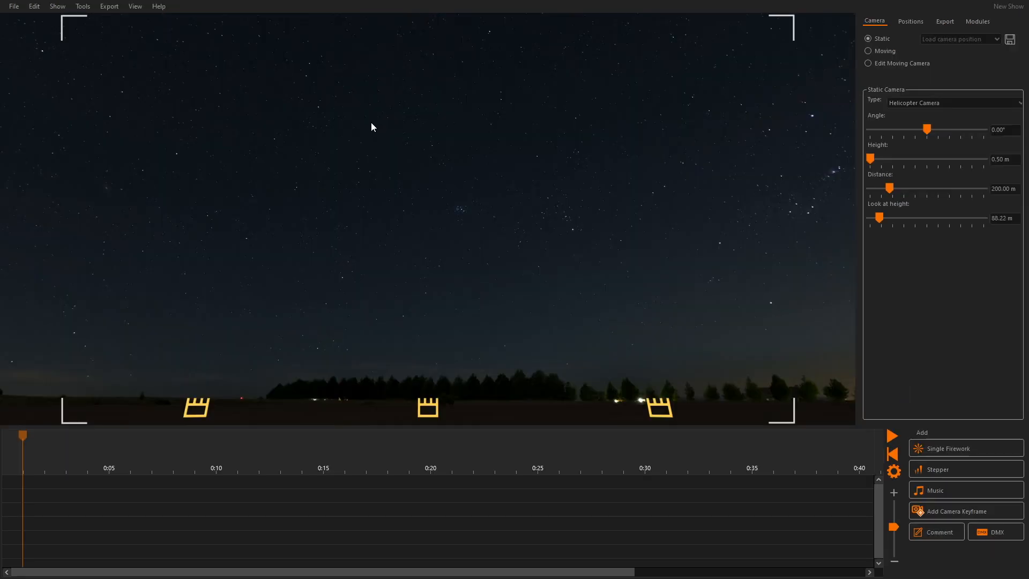
pyautogui.moveTo(870, 412)
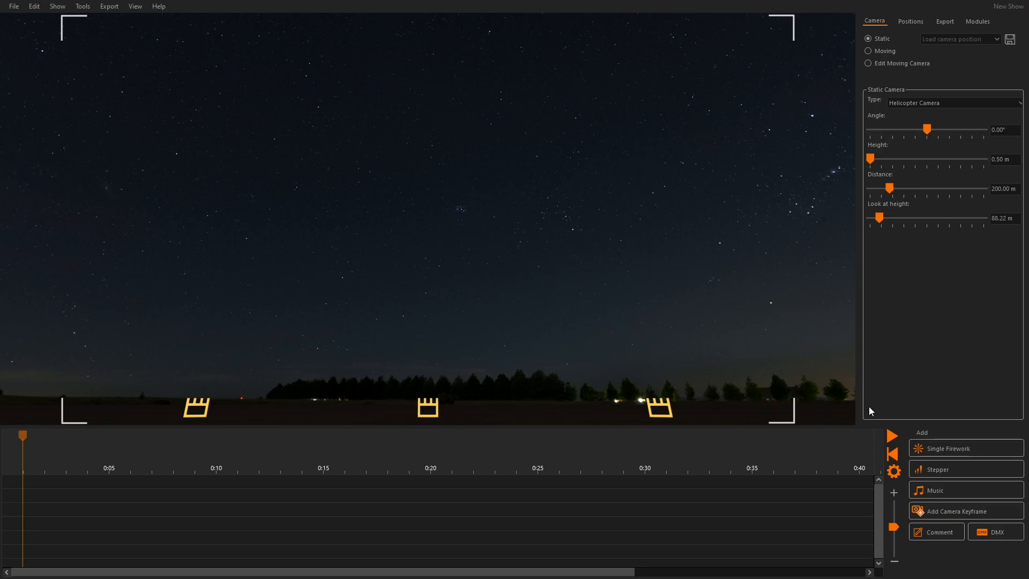
# Pick the 30mm Comet/ Mine single firework for inserting several similar cues
pyautogui.click(950, 448)
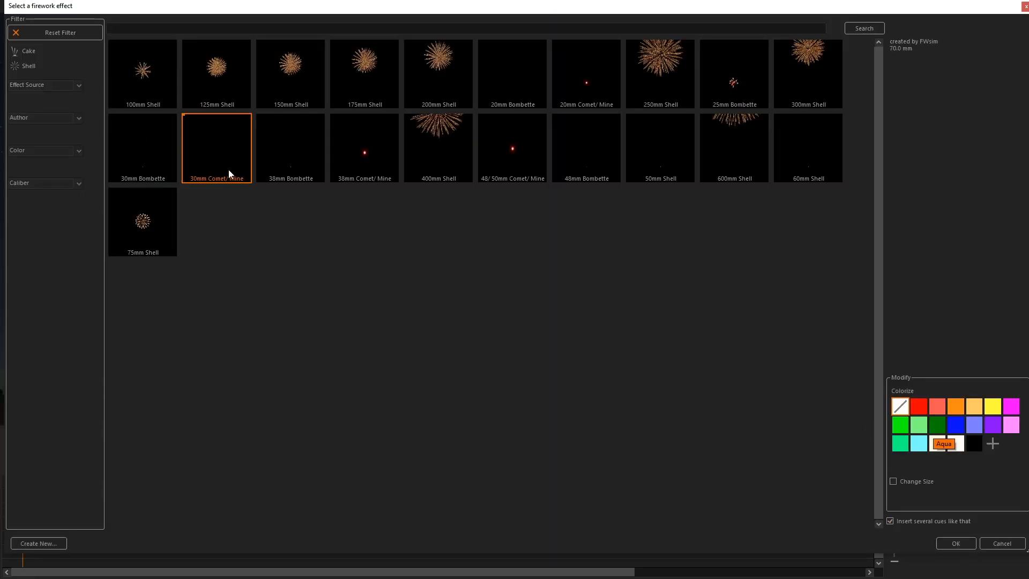
pyautogui.click(943, 444)
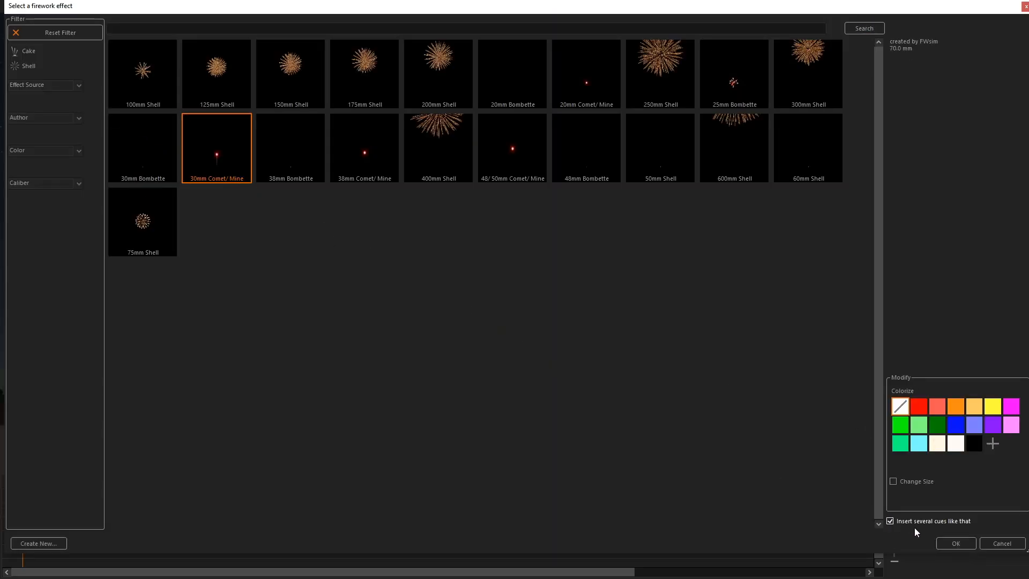
pyautogui.moveTo(916, 525)
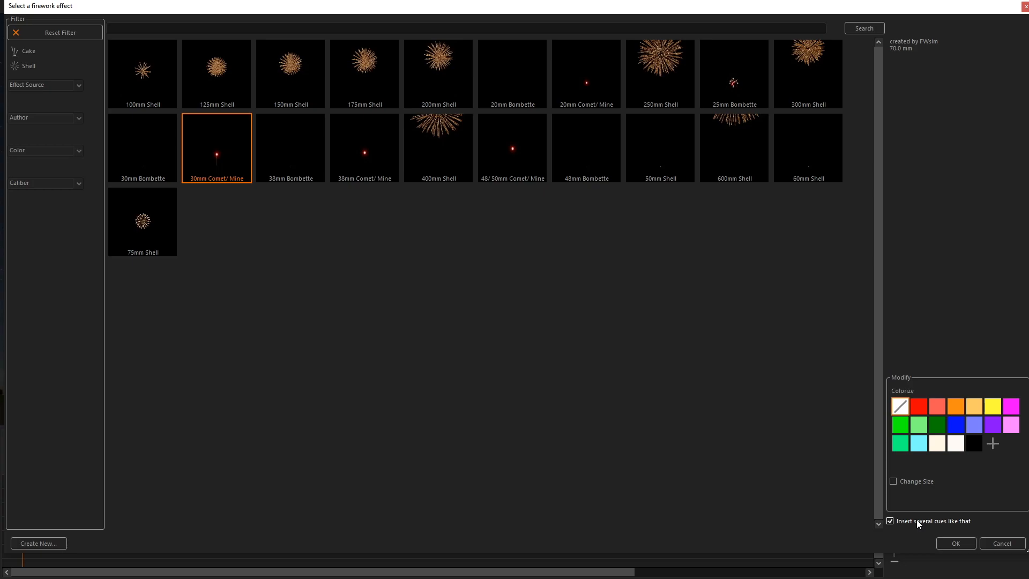
pyautogui.click(956, 543)
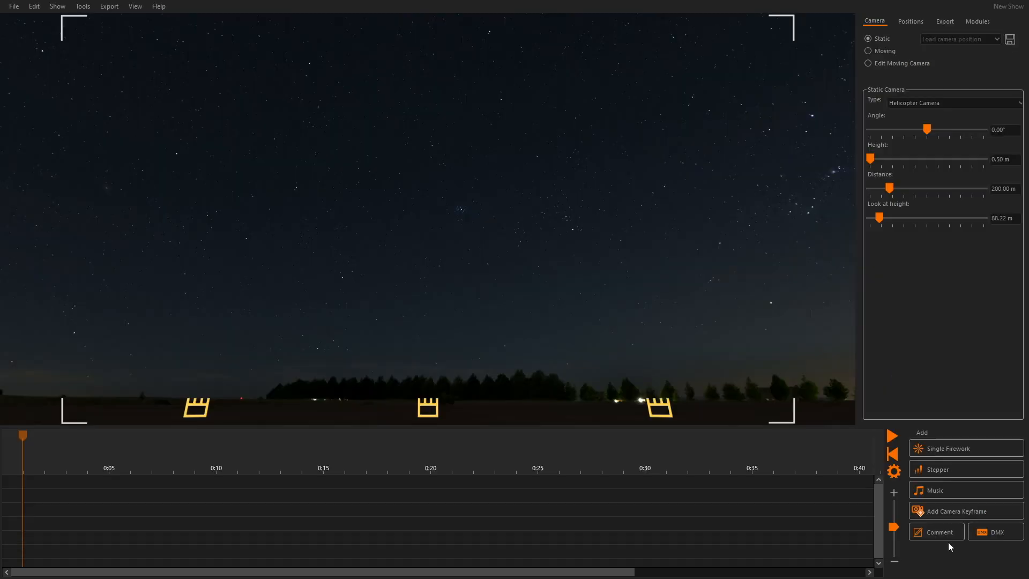
pyautogui.moveTo(118, 494)
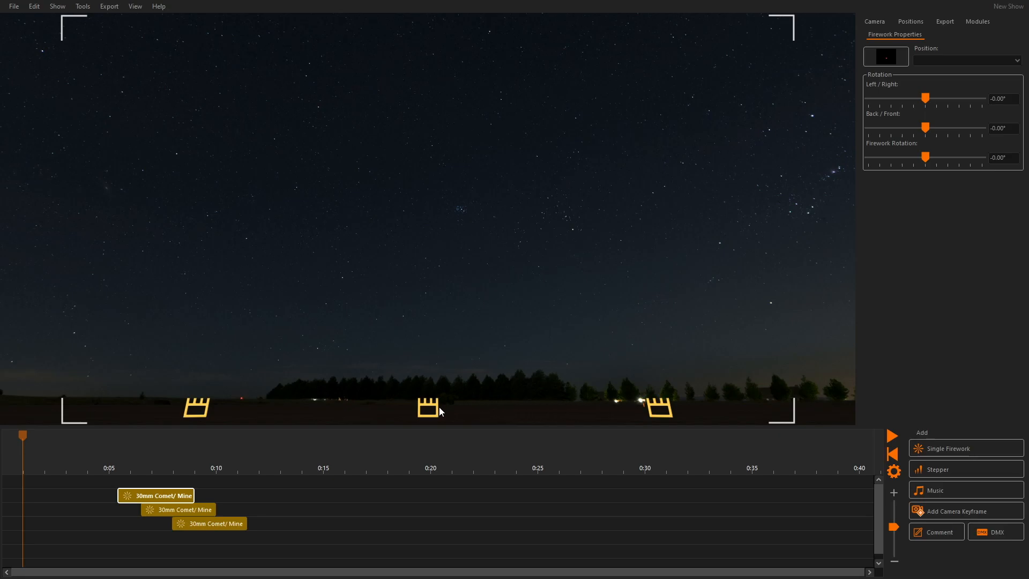
# Place comet cues at the launch positions, the last one at position B
pyautogui.click(427, 406)
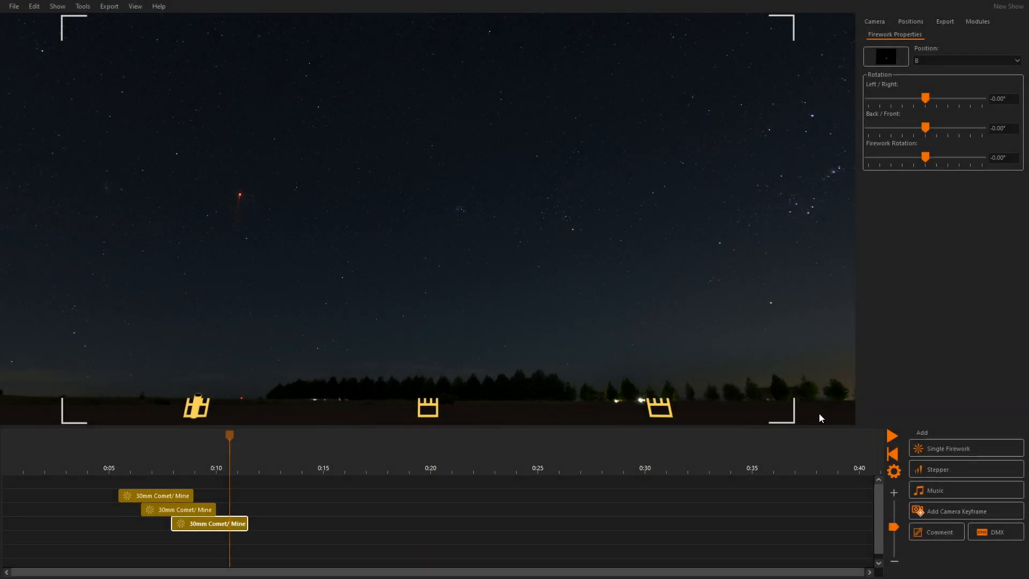
# Run Export > Auto-Assign Channels and dismiss the 'Channels updated.' message
pyautogui.click(109, 6)
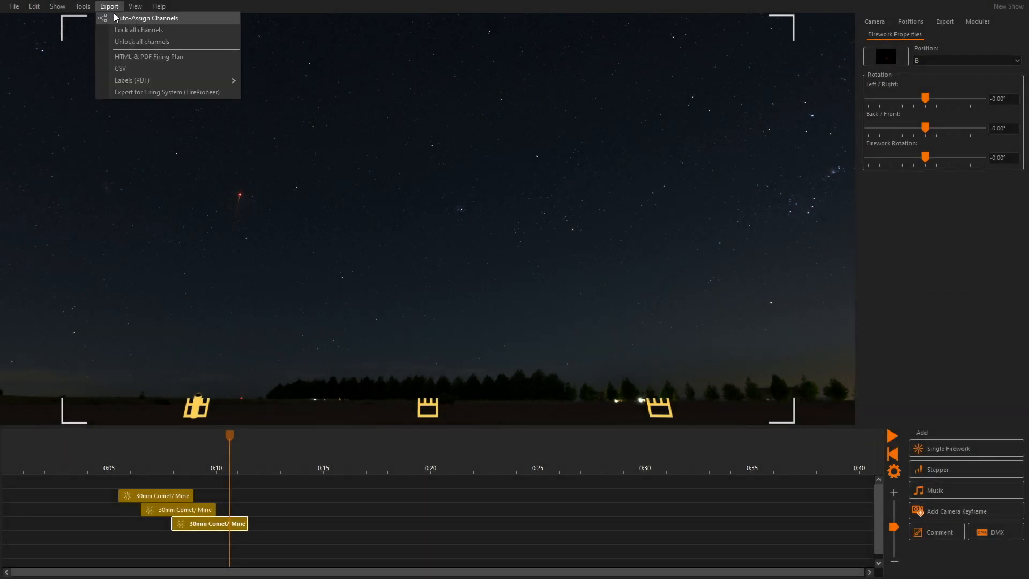
pyautogui.click(145, 17)
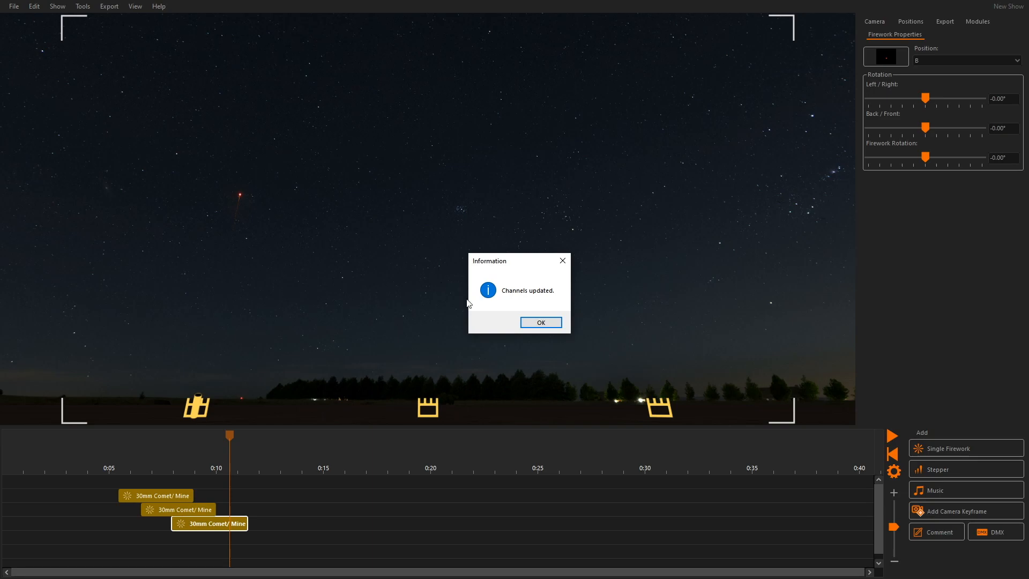
pyautogui.click(540, 322)
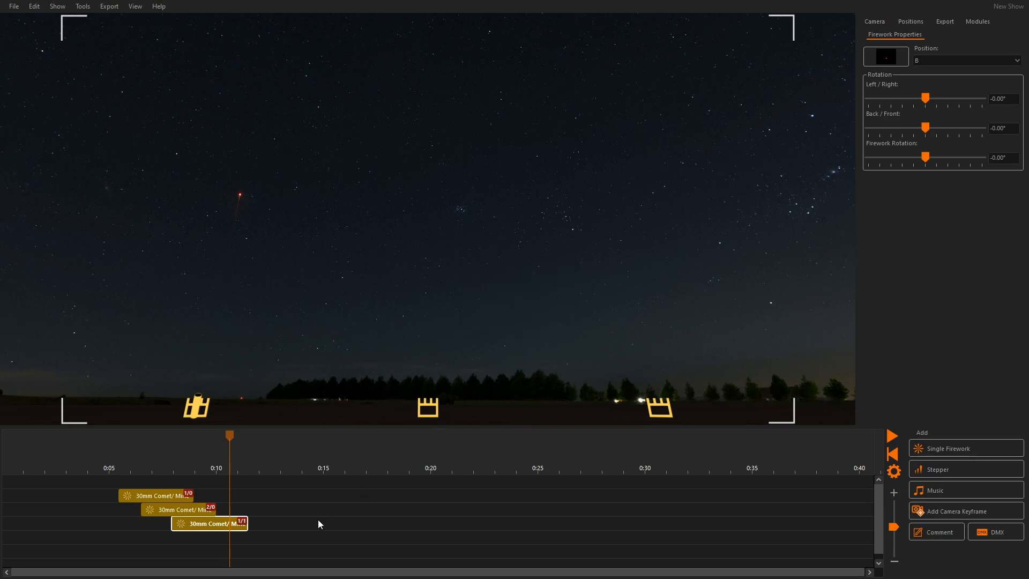
pyautogui.moveTo(317, 523)
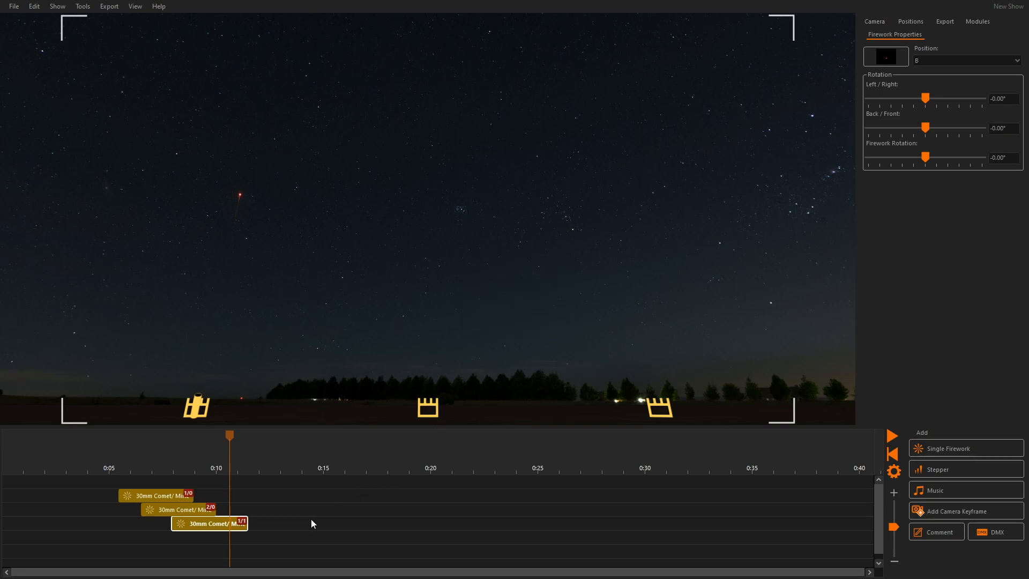
pyautogui.moveTo(180, 506)
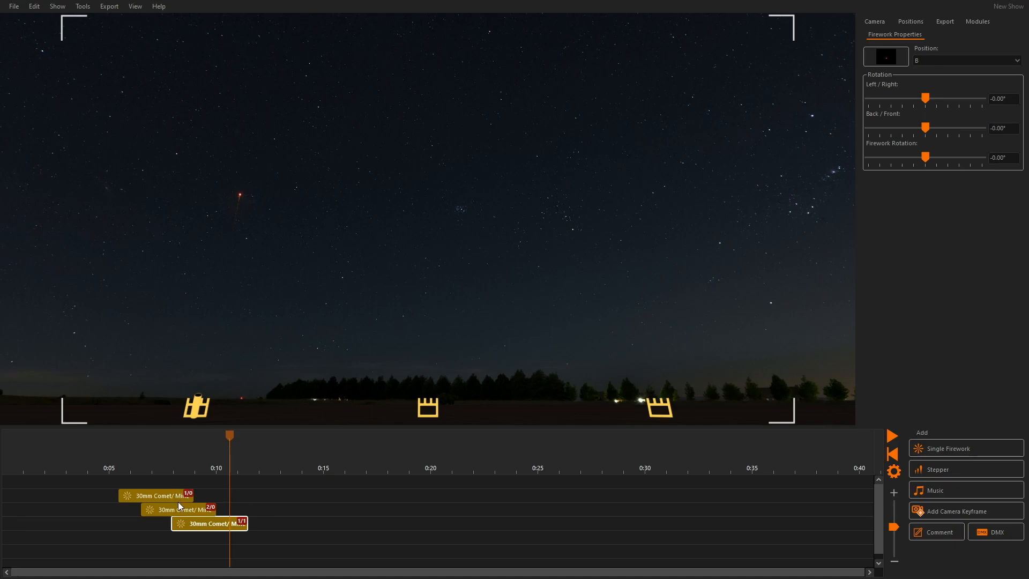
pyautogui.moveTo(226, 524)
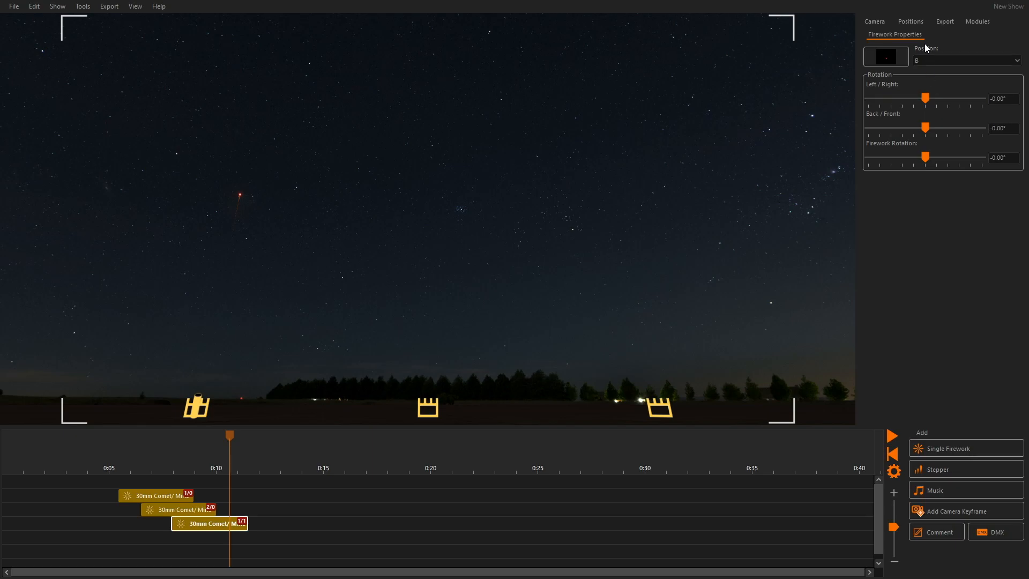
# Show the Export settings panel and open the Export menu
pyautogui.click(944, 35)
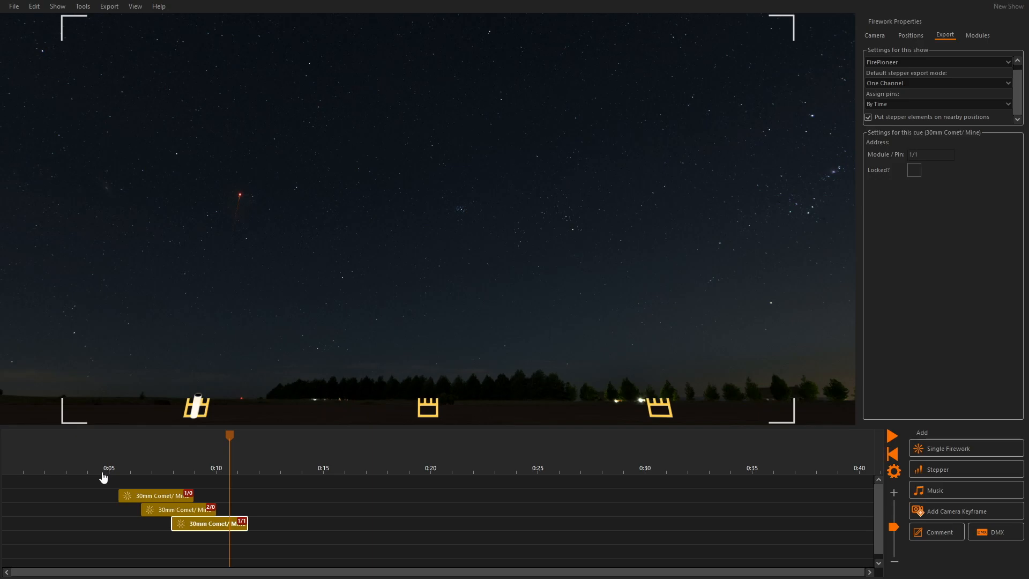
pyautogui.click(109, 6)
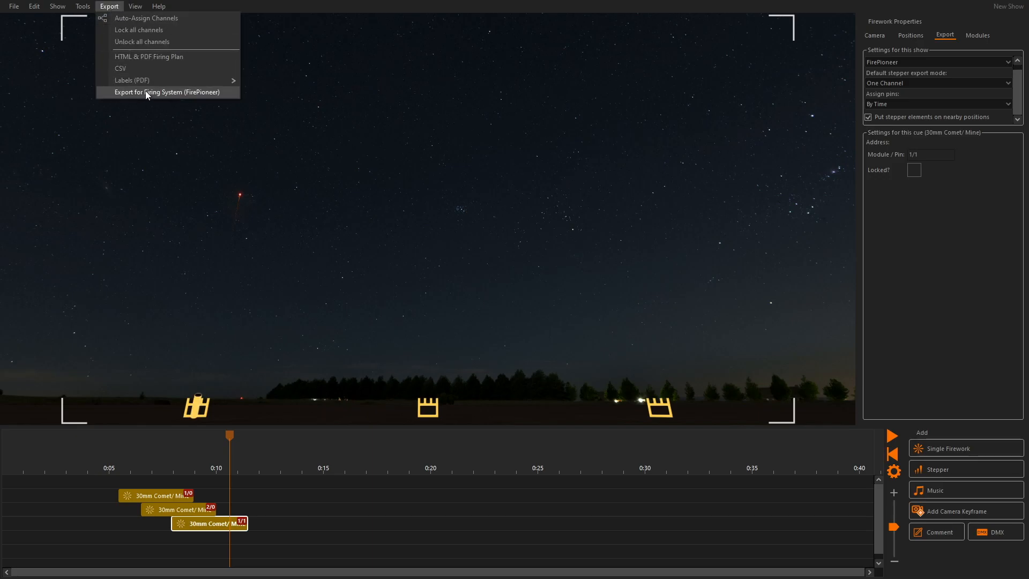
# Export for FirePioneer as a CSV named 'New Show' on the desktop
pyautogui.click(168, 92)
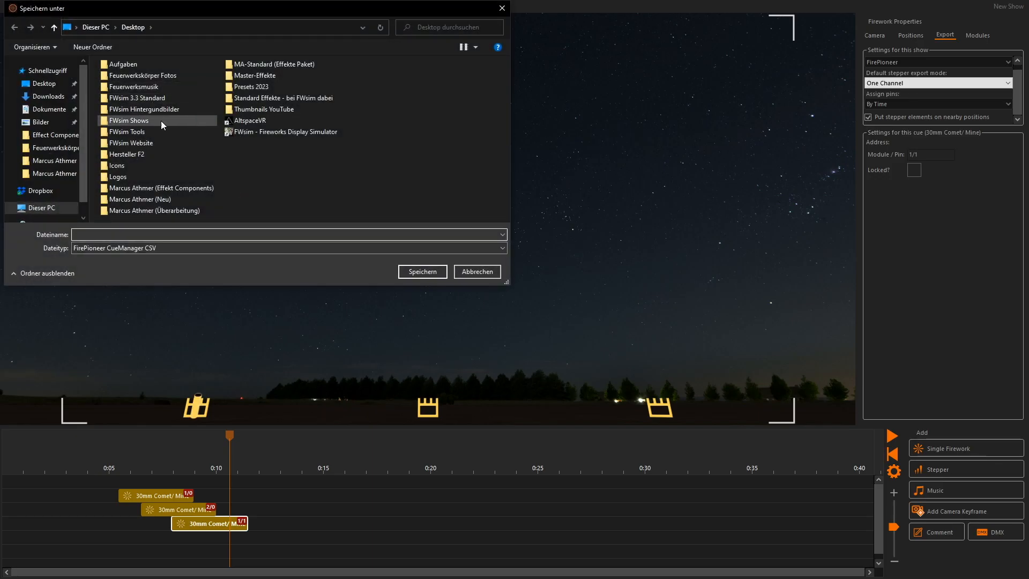
pyautogui.click(289, 234)
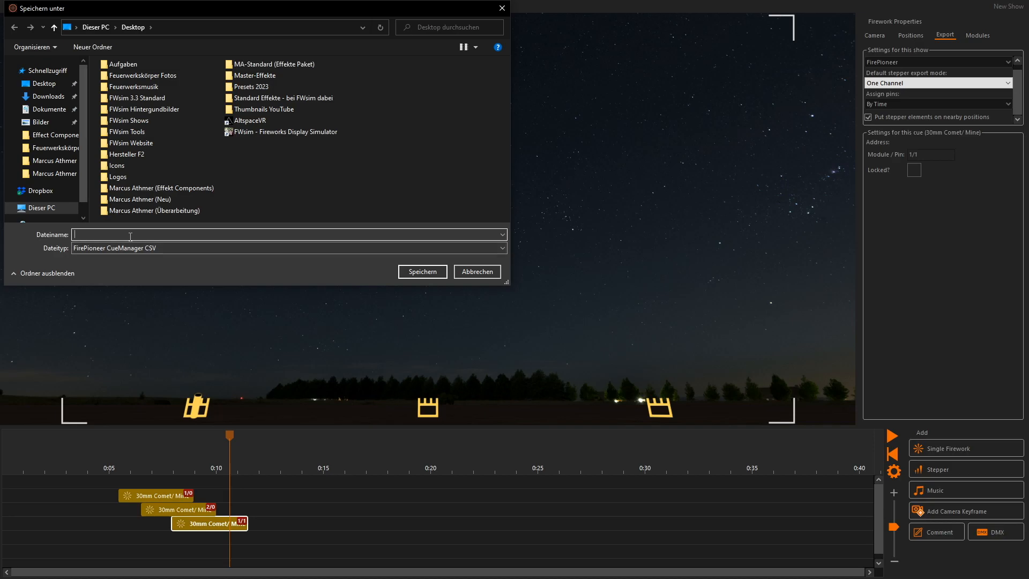
pyautogui.write('New Show')
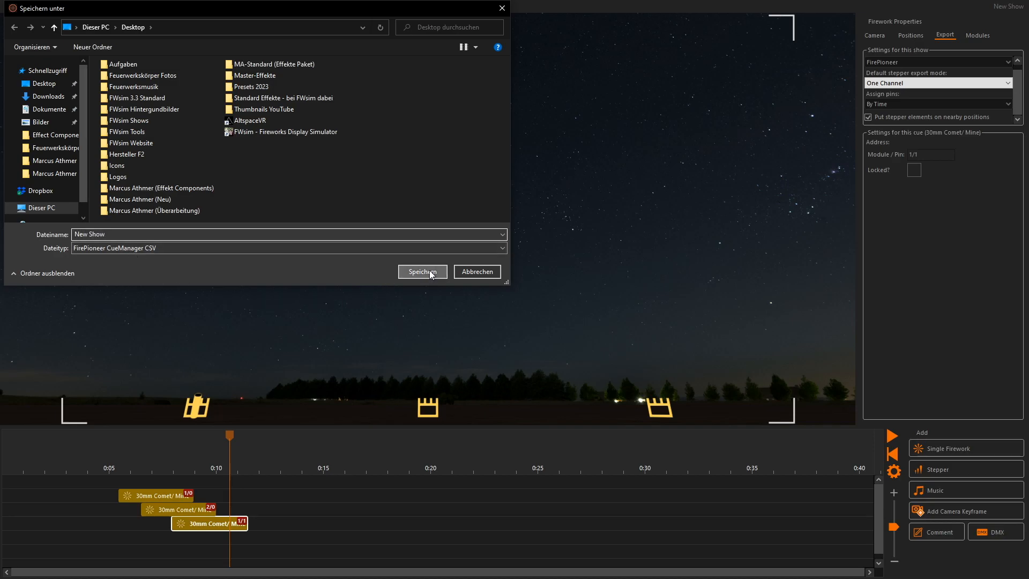
pyautogui.click(422, 272)
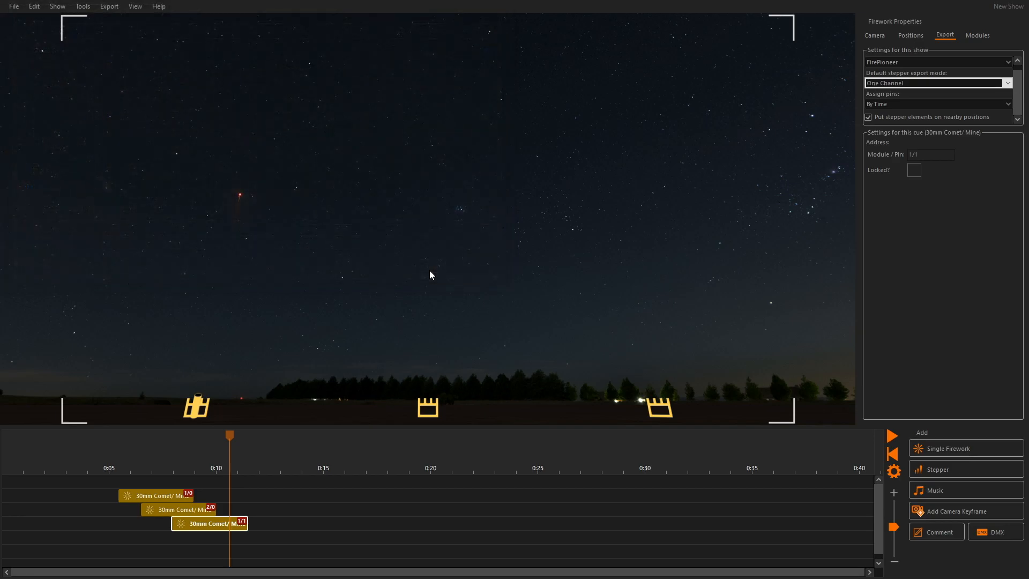